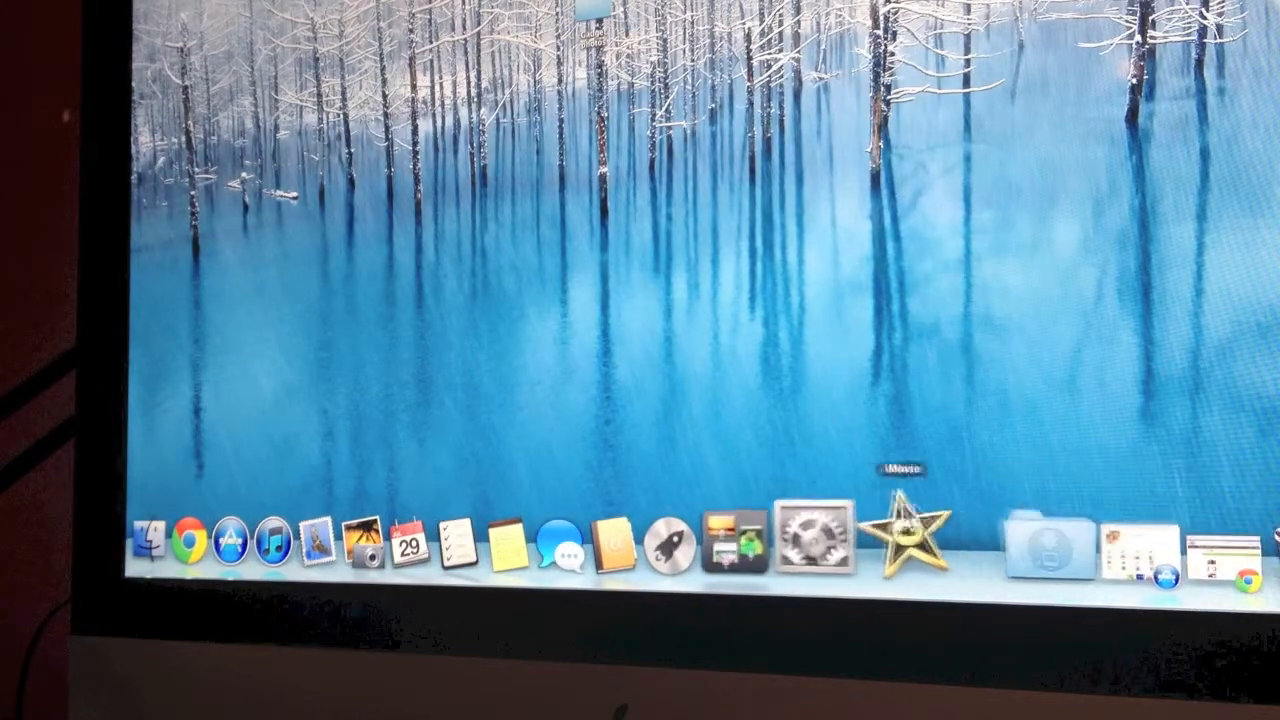
Launch System Preferences from the Dock and go to Desktop & Screen Saver.
left_click(816, 538)
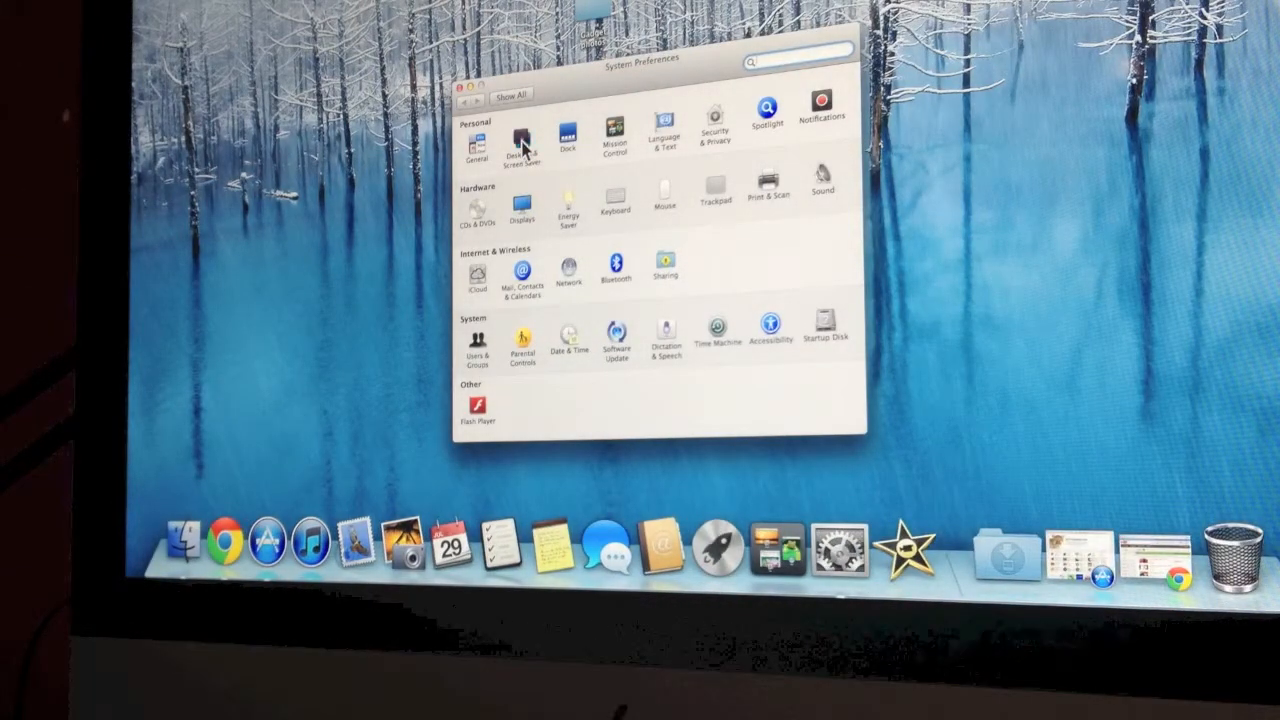
left_click(521, 140)
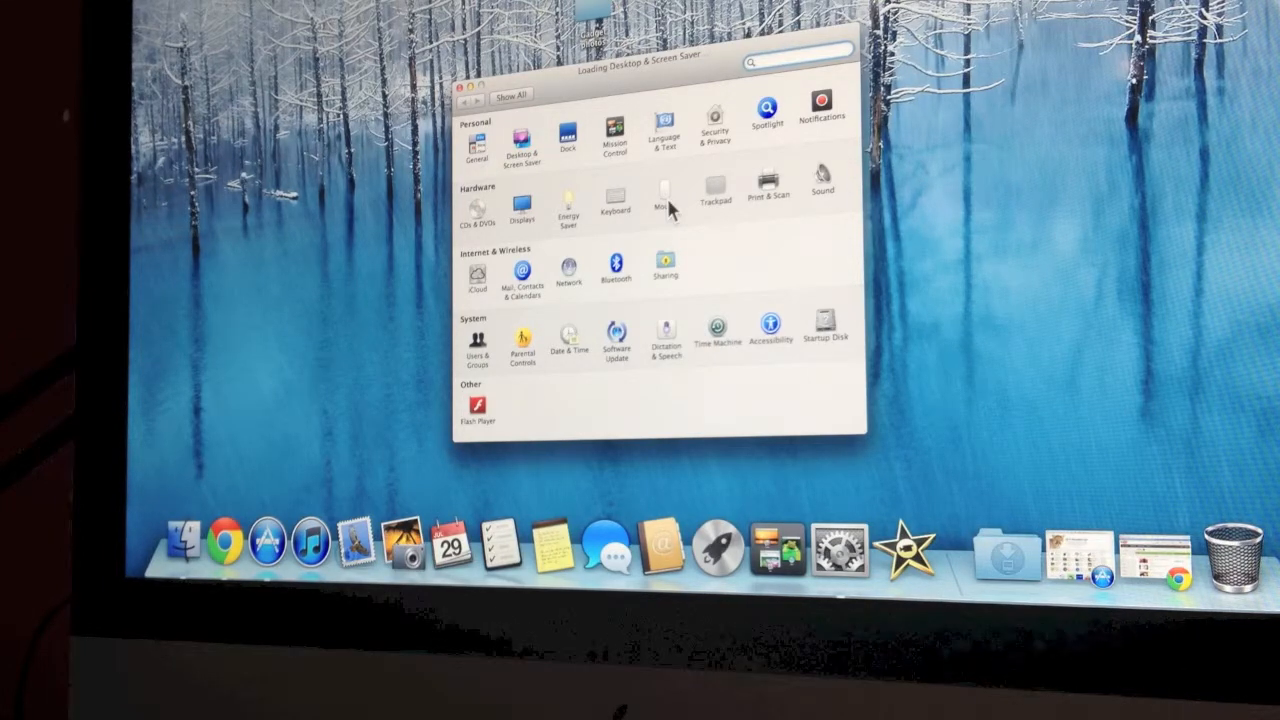
Browse the Apple Desktop Pictures and then the Solid Colors collections.
left_click(519, 140)
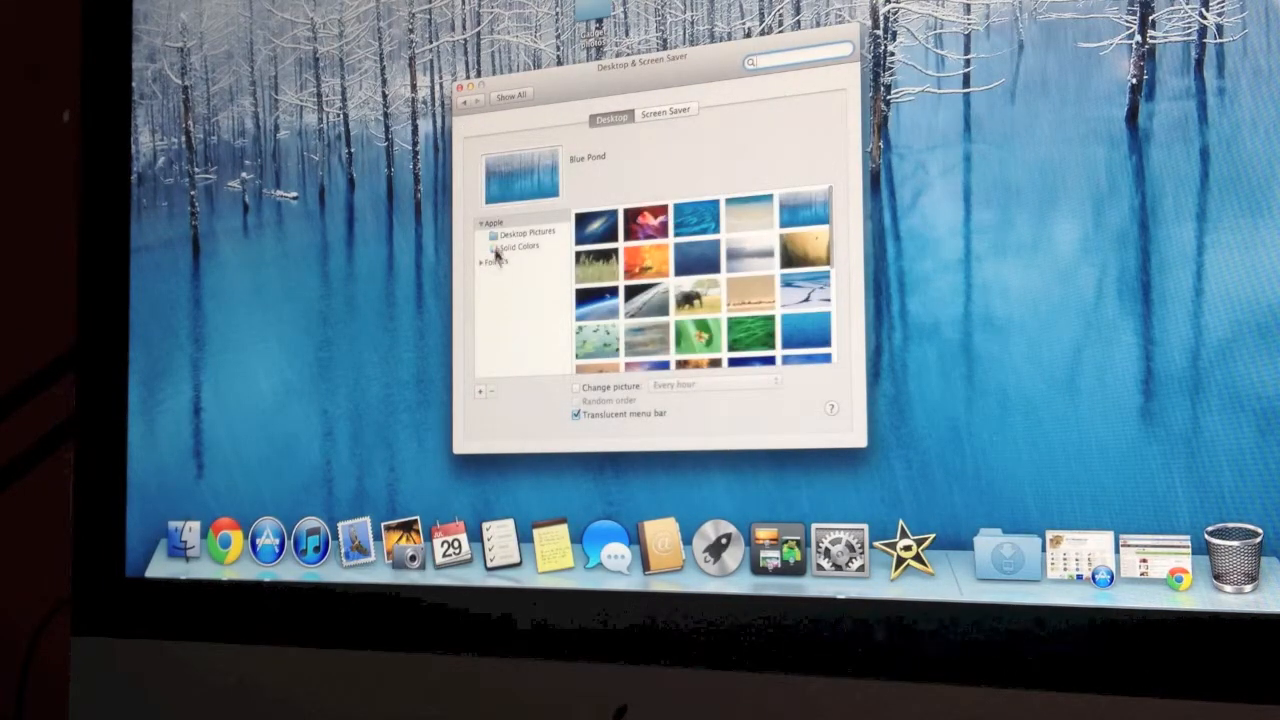
left_click(597, 222)
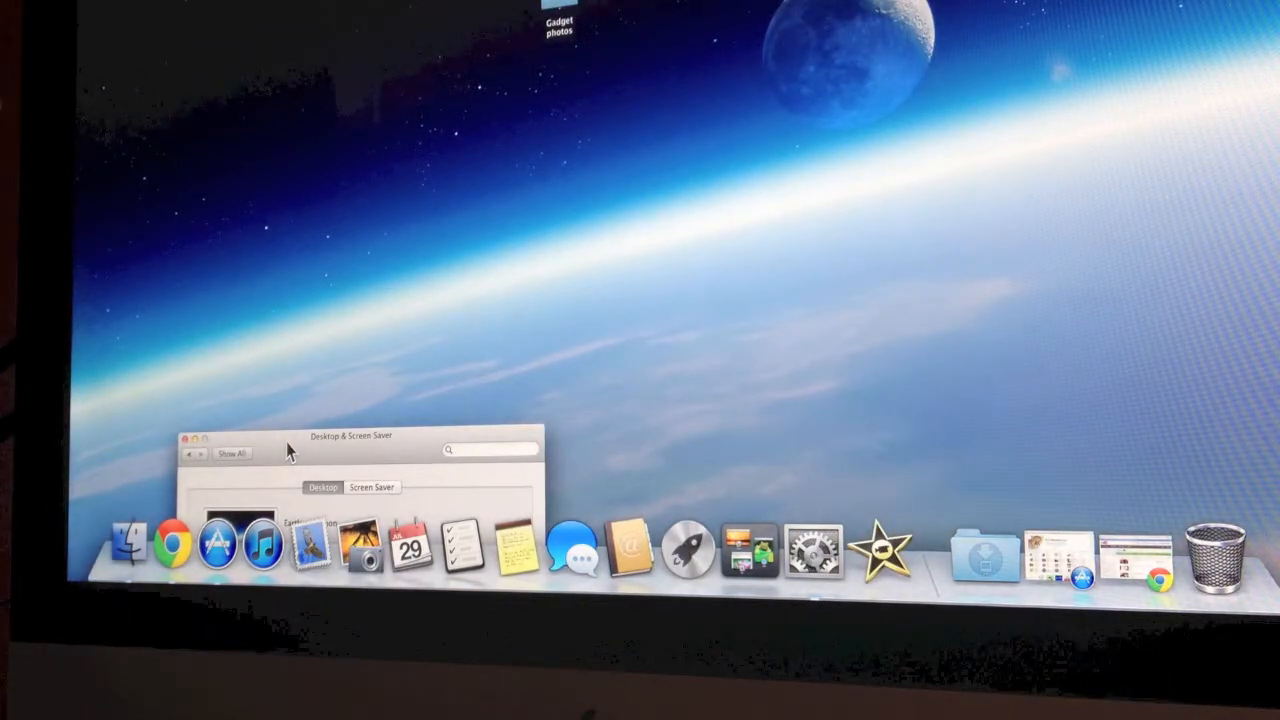
mouse_move(277, 366)
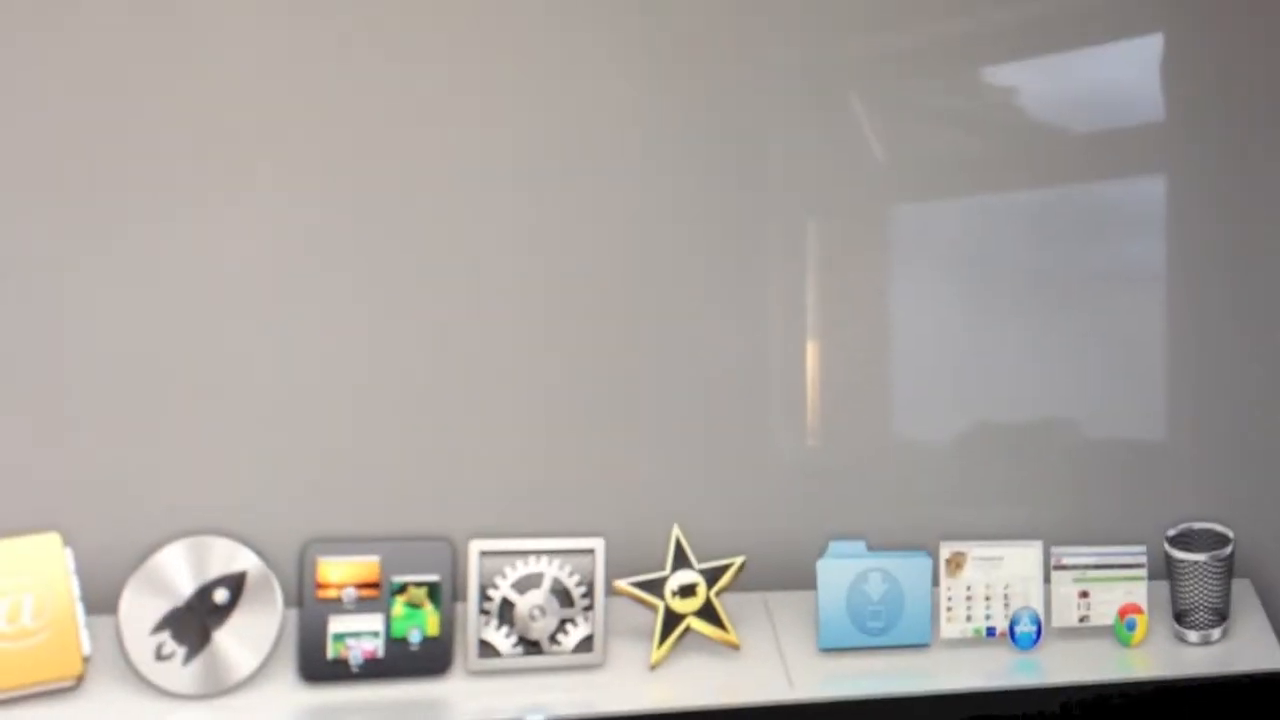
mouse_move(534, 607)
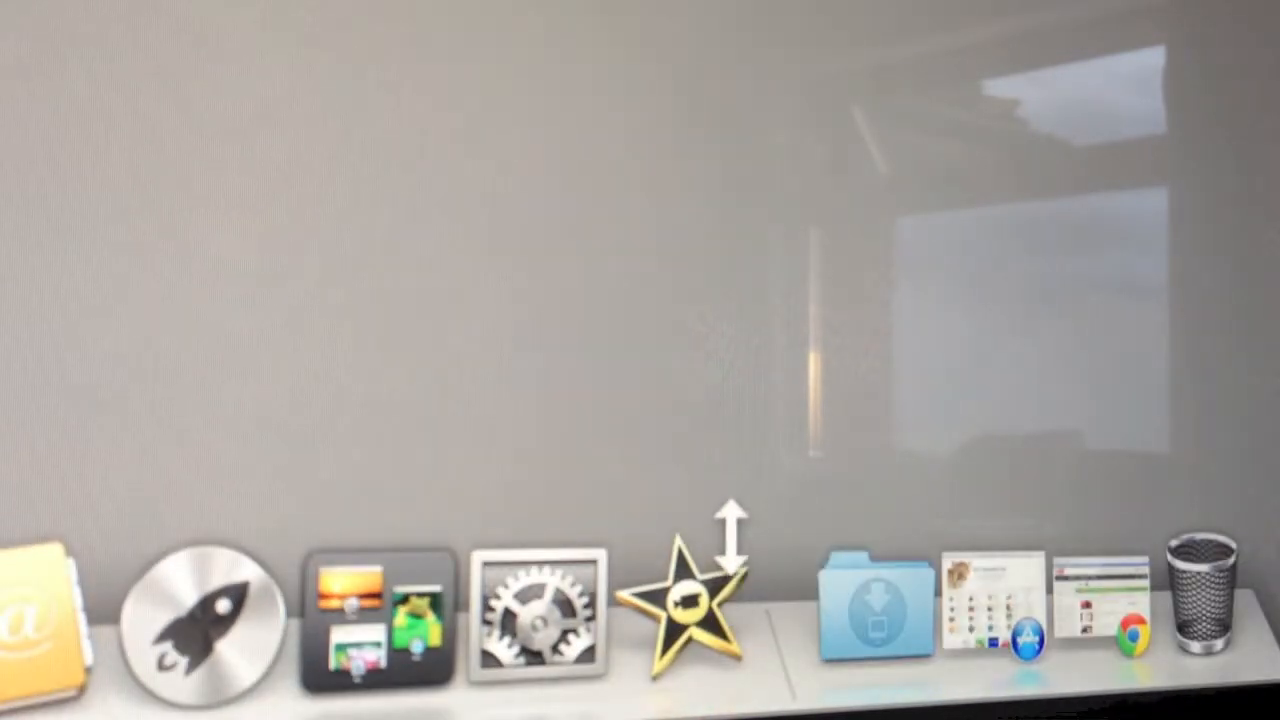
mouse_move(700, 560)
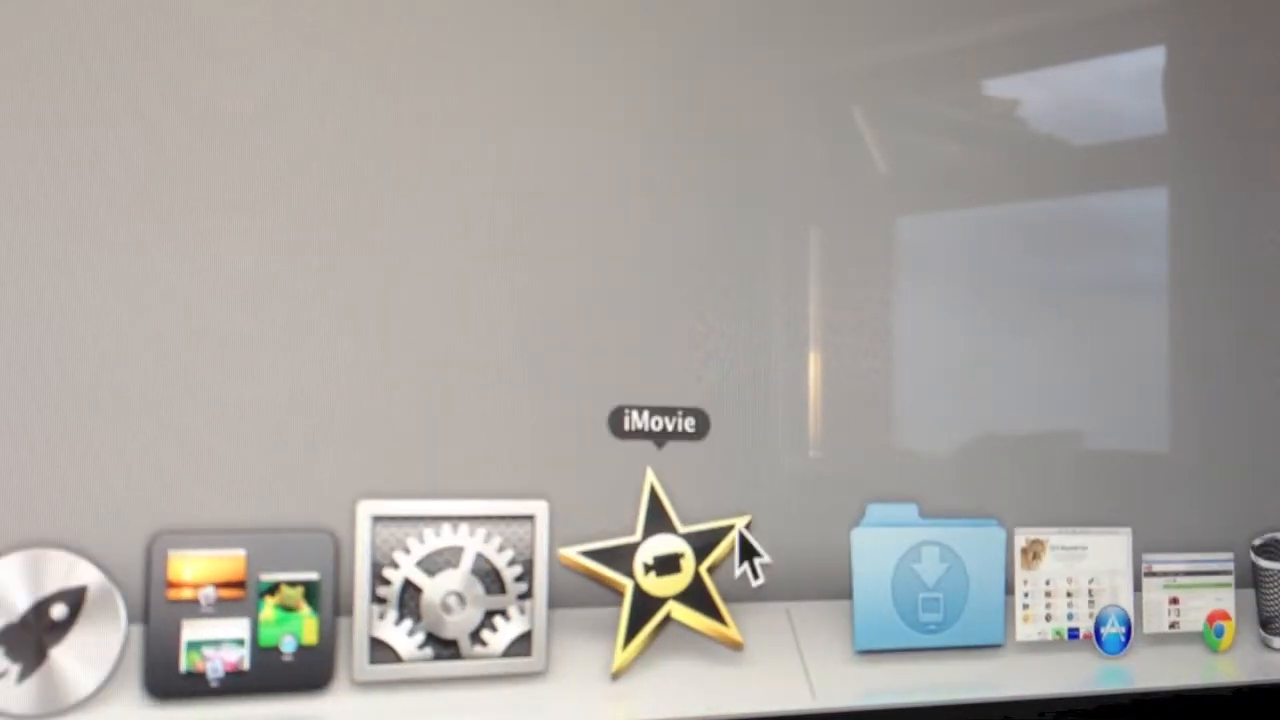